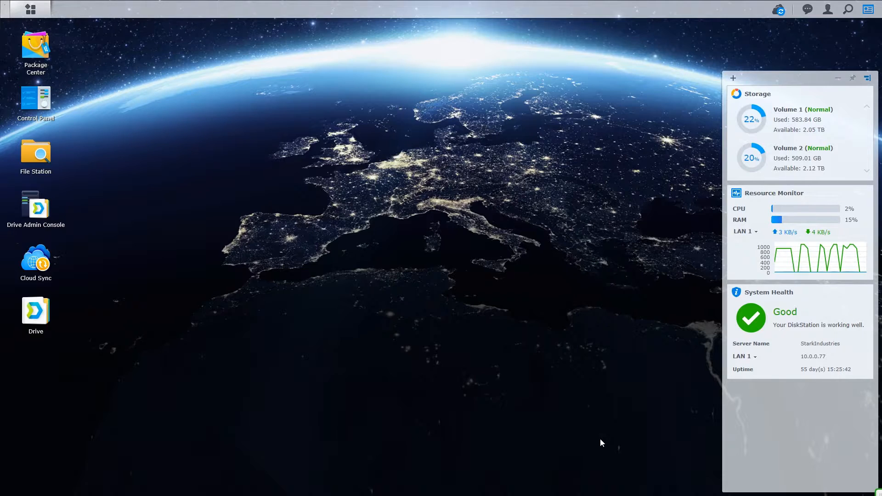
{"action": "mouse_move", "coordinate": [205, 191]}
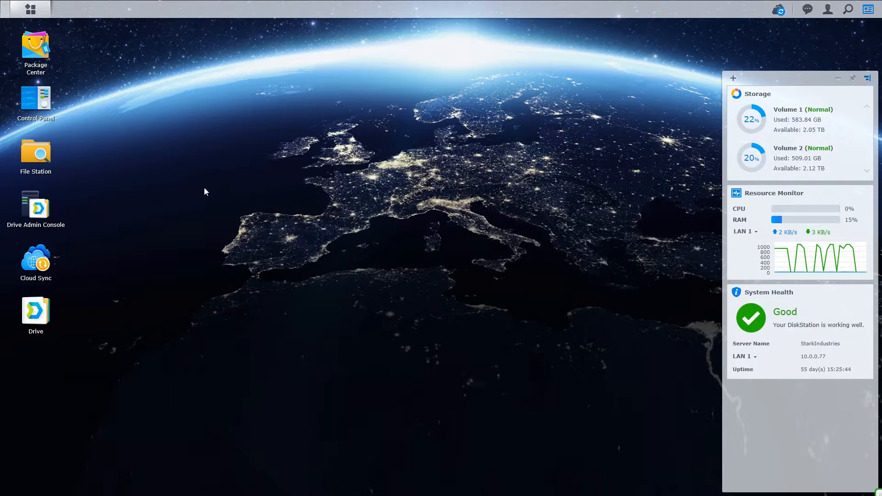
{"action": "mouse_move", "coordinate": [36, 98]}
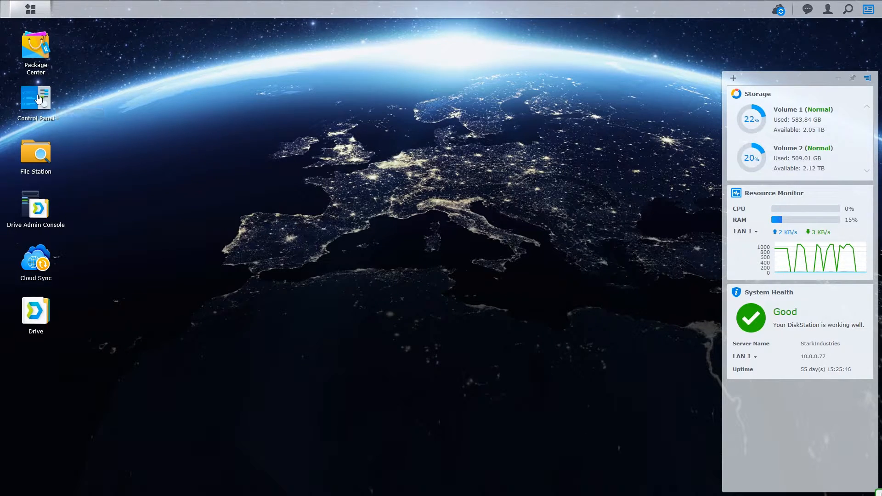
- Show the empty Traffic Control rules for LAN 1 in Control Panel's Network settings, maximized
{"action": "double_click", "coordinate": [35, 100]}
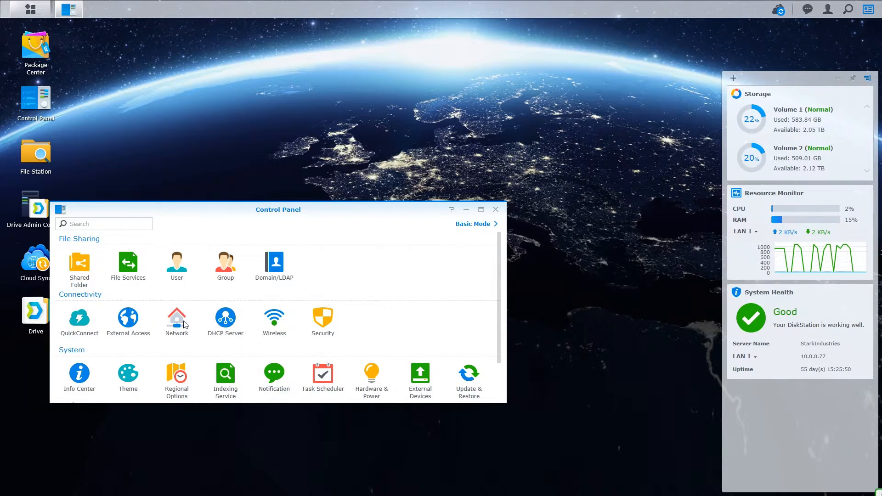
{"action": "left_click", "coordinate": [177, 321]}
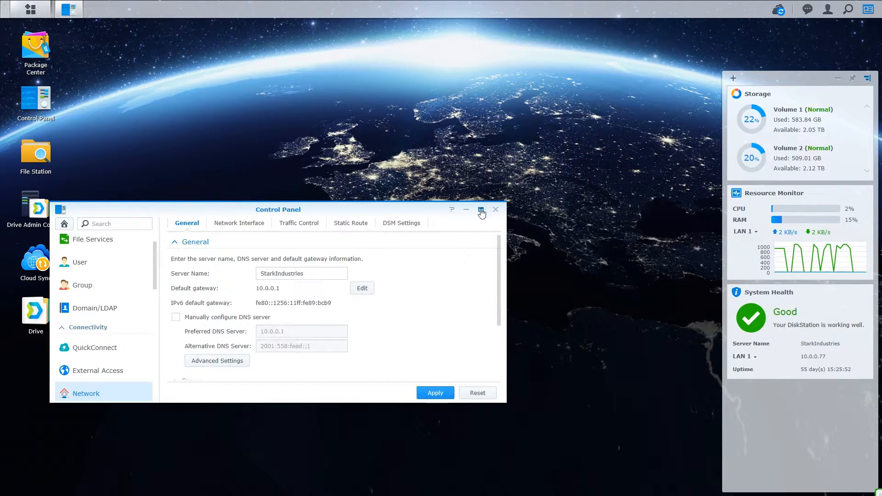
{"action": "left_click", "coordinate": [481, 210]}
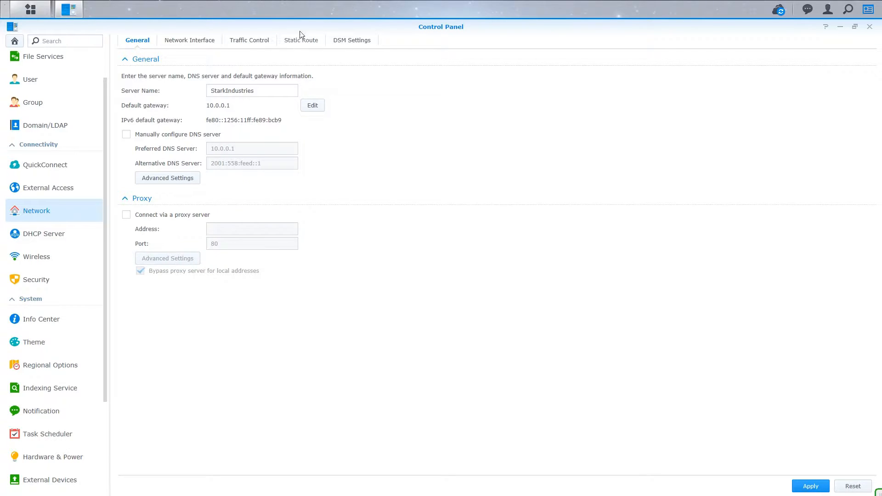
{"action": "left_click", "coordinate": [249, 40]}
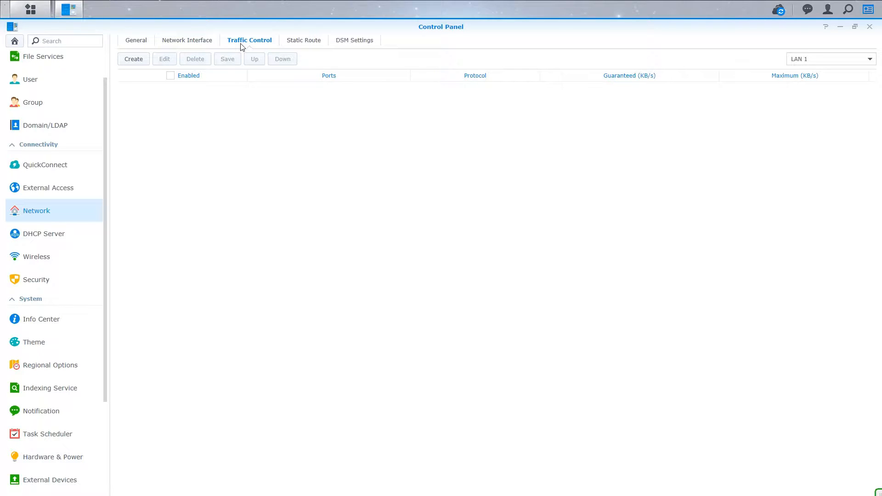
- Begin a new traffic control rule from the Traffic Control list
{"action": "left_click", "coordinate": [133, 59]}
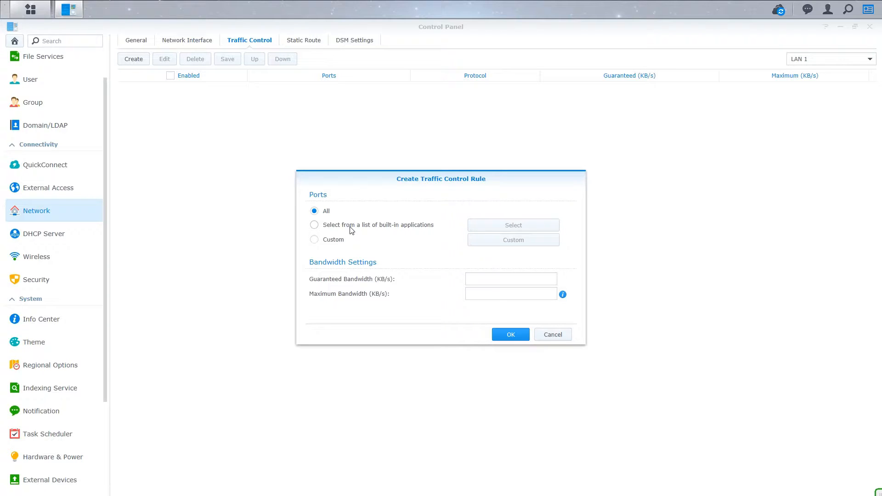
{"action": "mouse_move", "coordinate": [336, 243]}
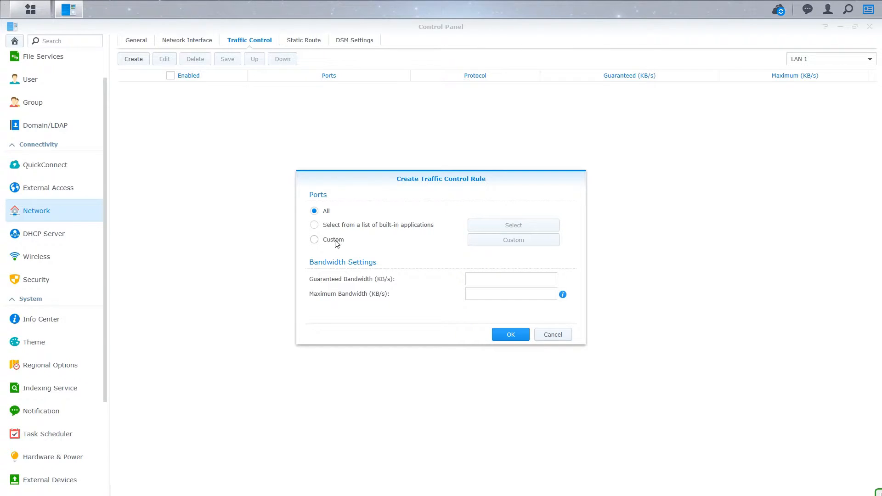
- Enter 1250 KB/s as both the guaranteed and maximum bandwidth for the rule
{"action": "left_click", "coordinate": [510, 279]}
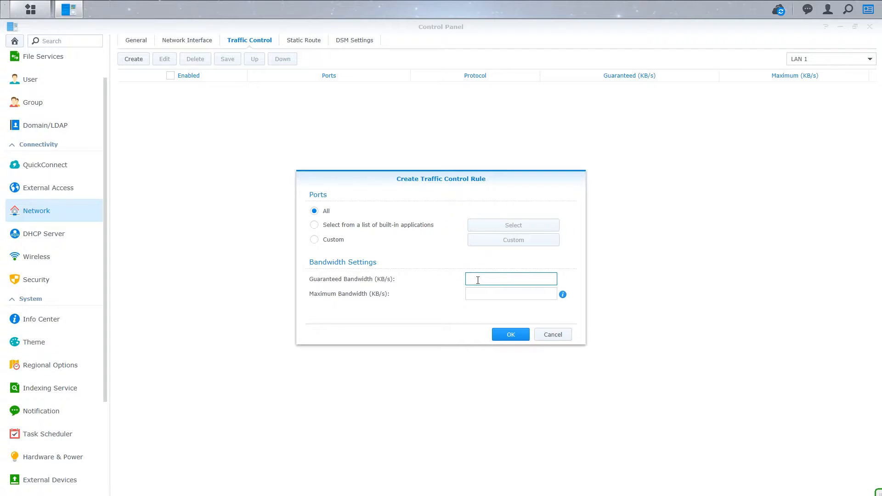
{"action": "left_click", "coordinate": [510, 278]}
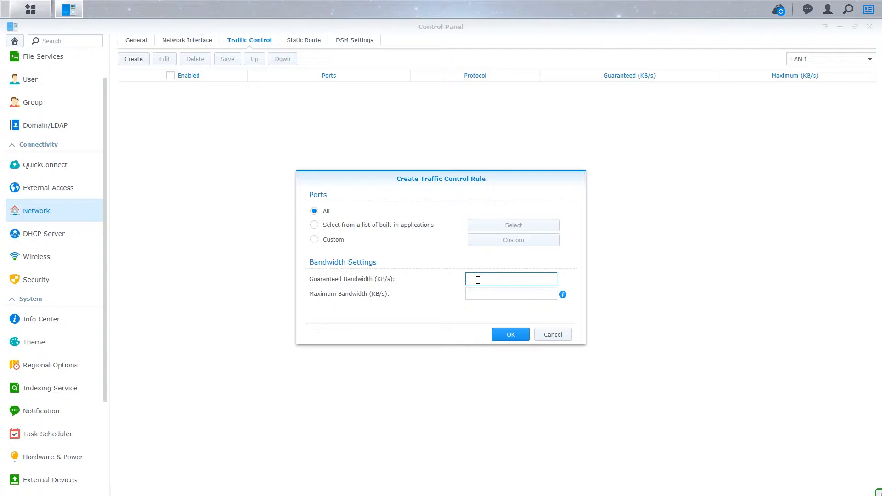
{"action": "mouse_move", "coordinate": [397, 281]}
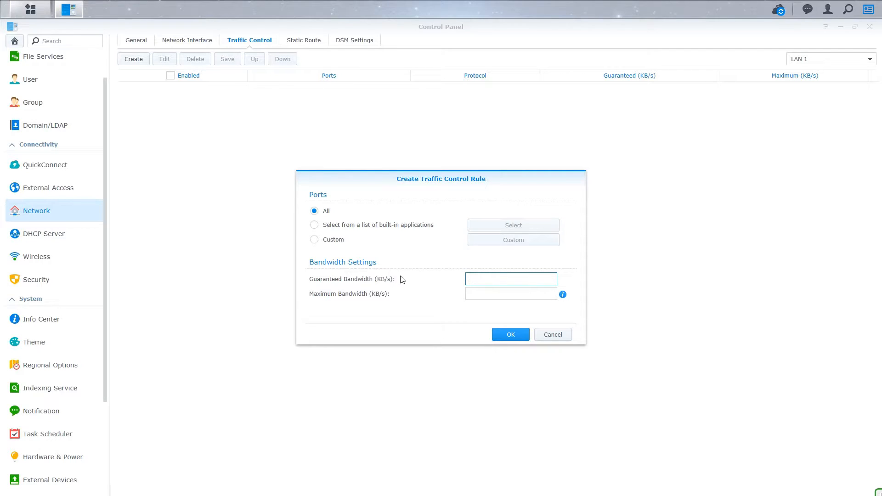
{"action": "type", "text": "1"}
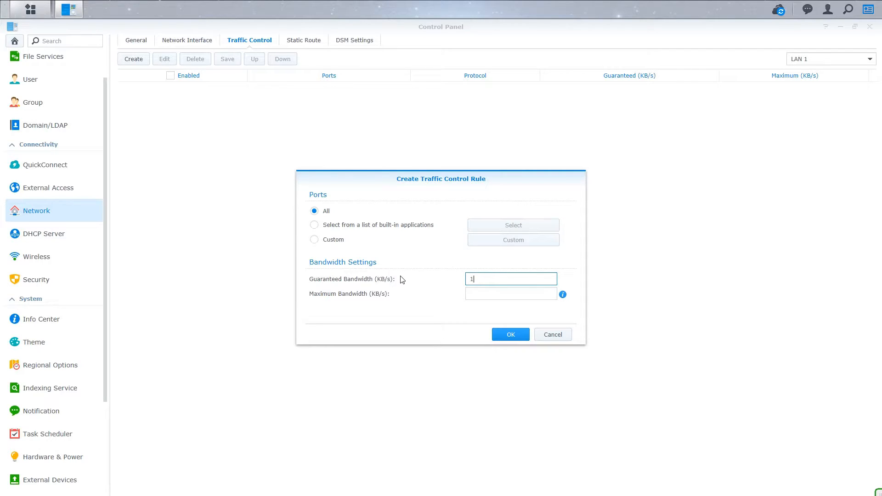
{"action": "type", "text": "250"}
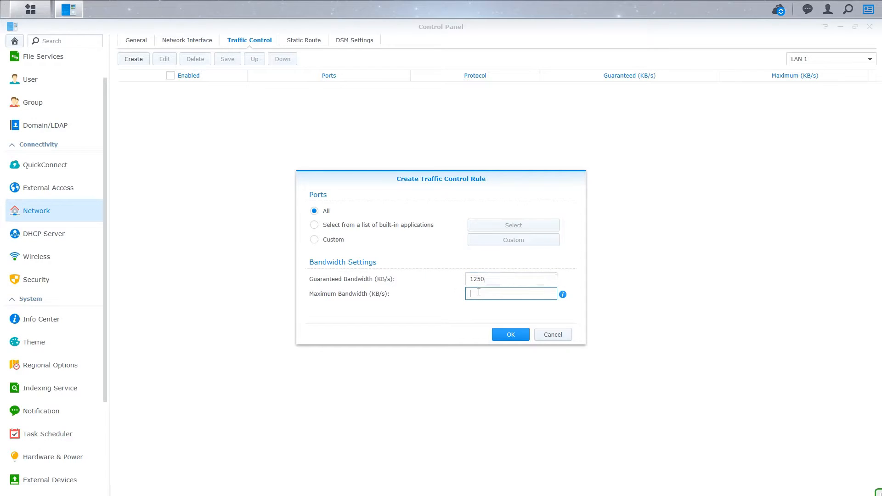
{"action": "type", "text": "1"}
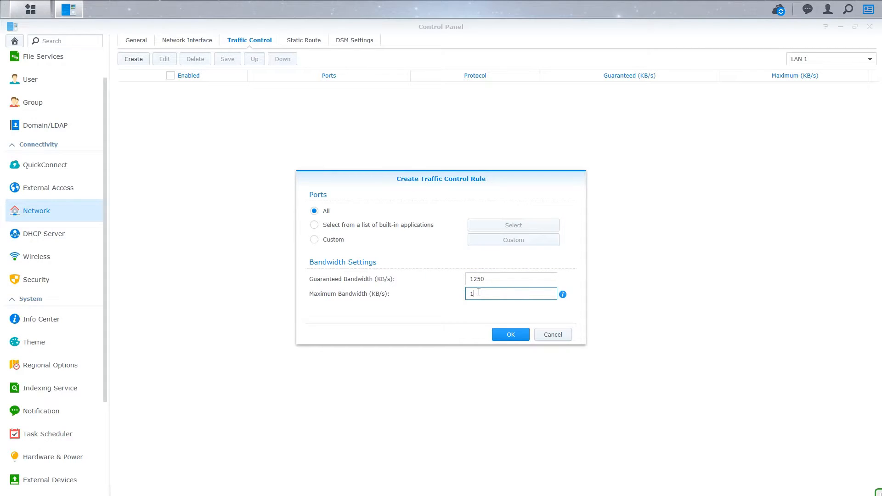
{"action": "type", "text": "250"}
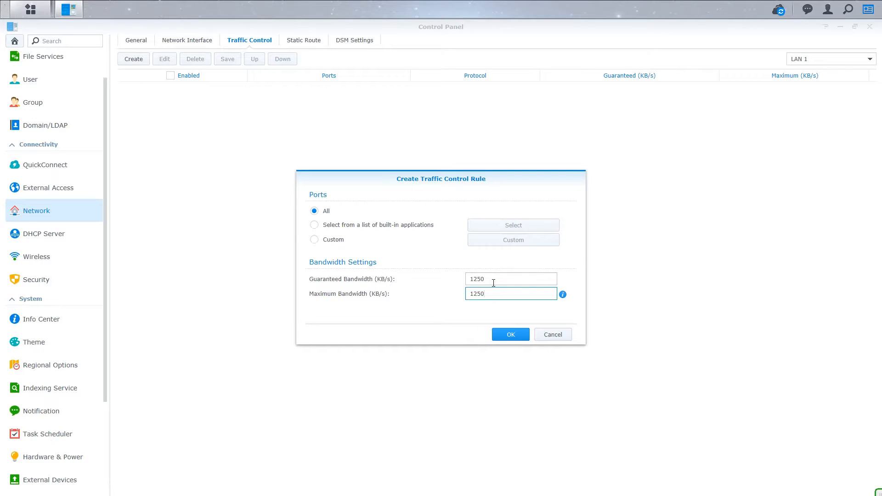
{"action": "left_click", "coordinate": [510, 279]}
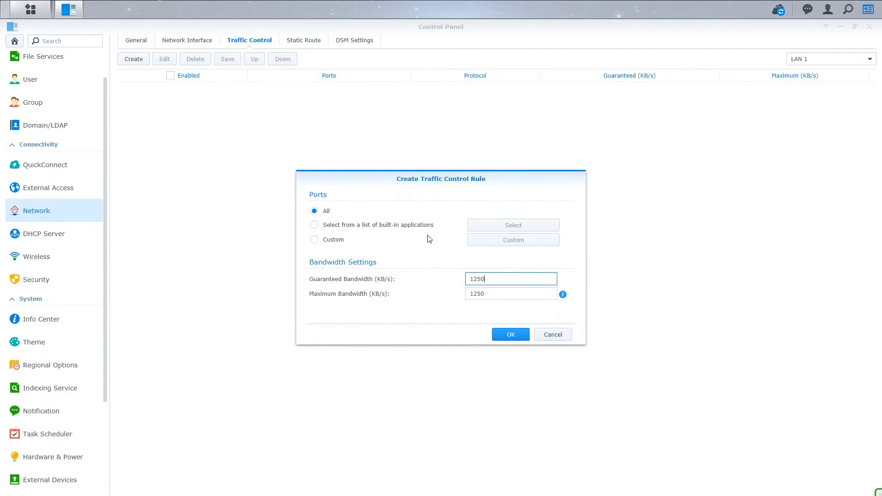
- Base the rule on the built-in Drive application from the applications list
{"action": "left_click", "coordinate": [314, 224]}
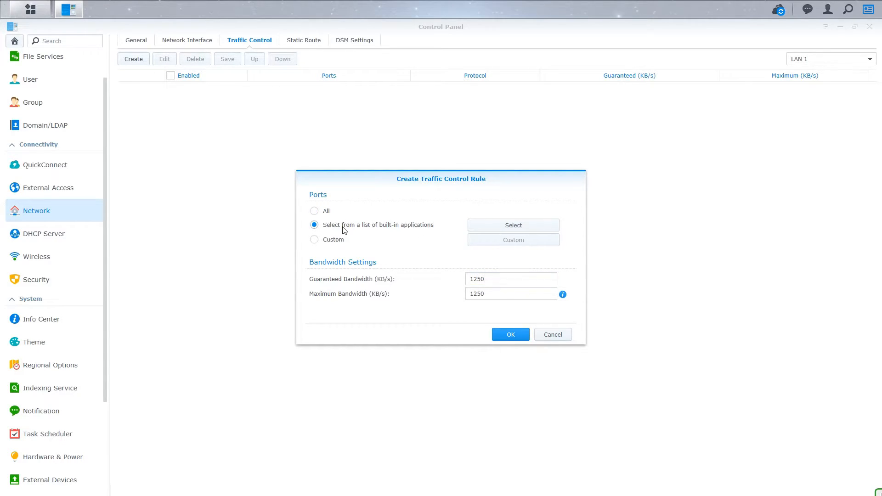
{"action": "mouse_move", "coordinate": [415, 227]}
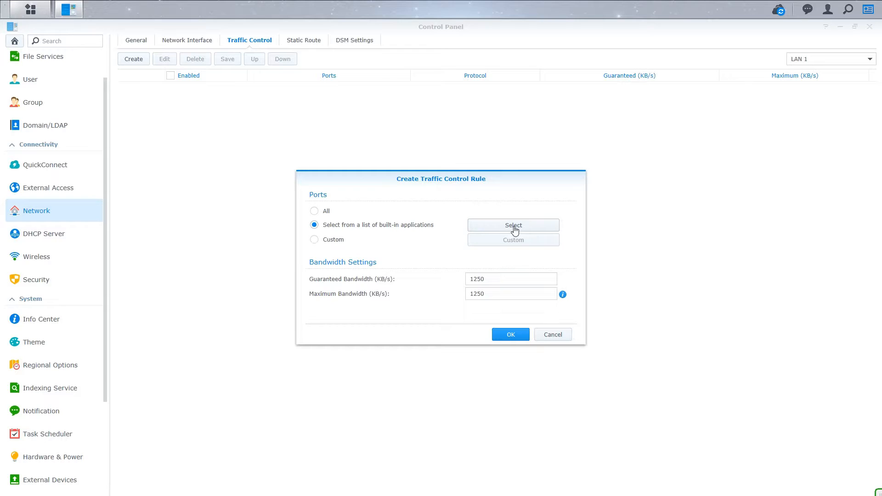
{"action": "left_click", "coordinate": [513, 225]}
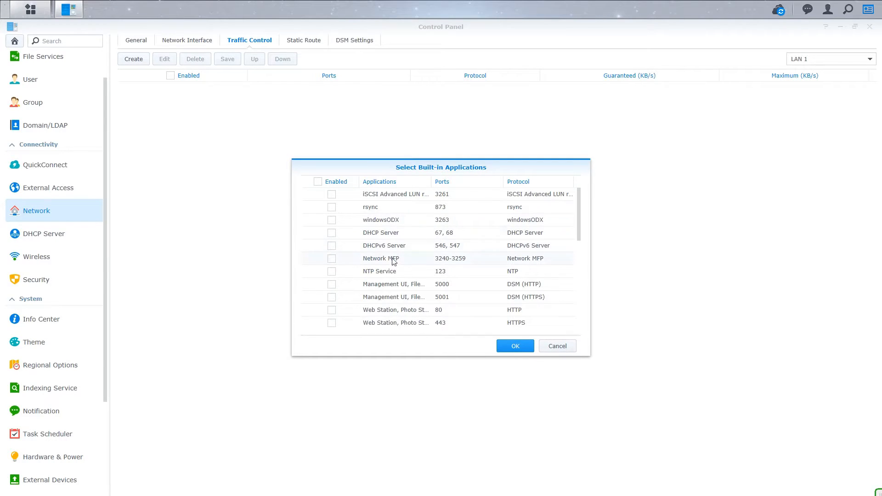
{"action": "mouse_move", "coordinate": [560, 233]}
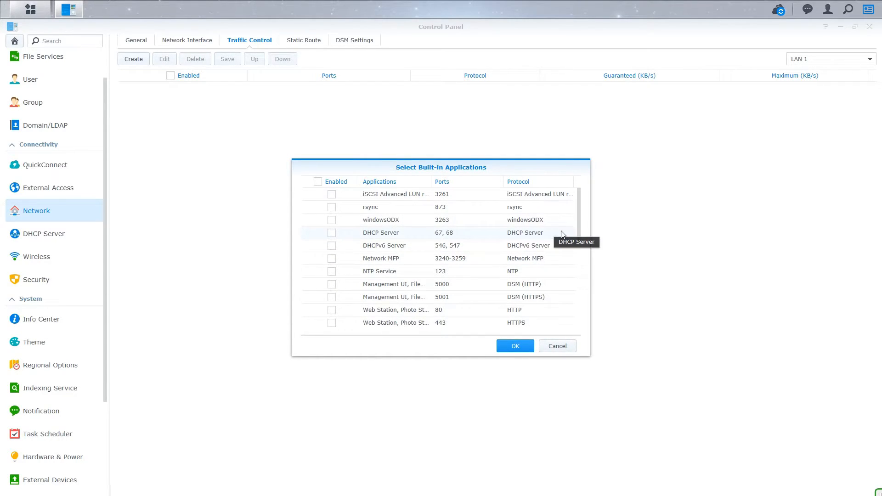
{"action": "scroll", "scroll_direction": "down", "scroll_amount": 3}
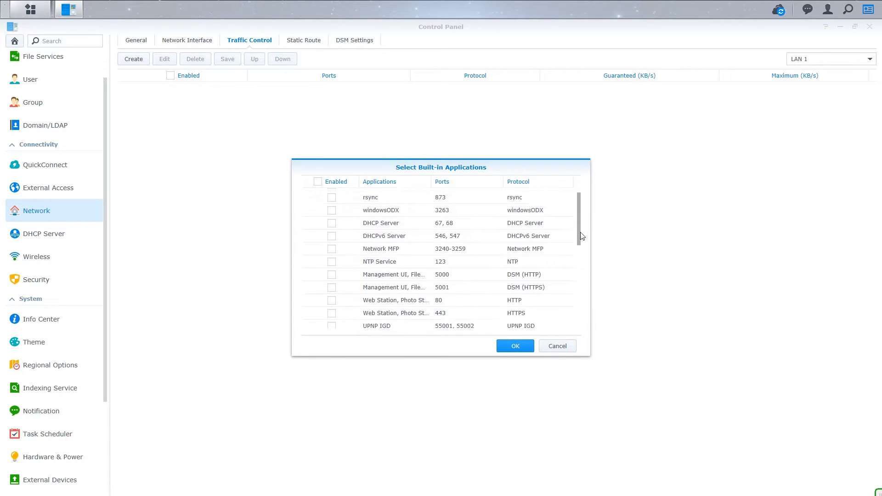
{"action": "scroll", "scroll_direction": "down", "scroll_amount": 3}
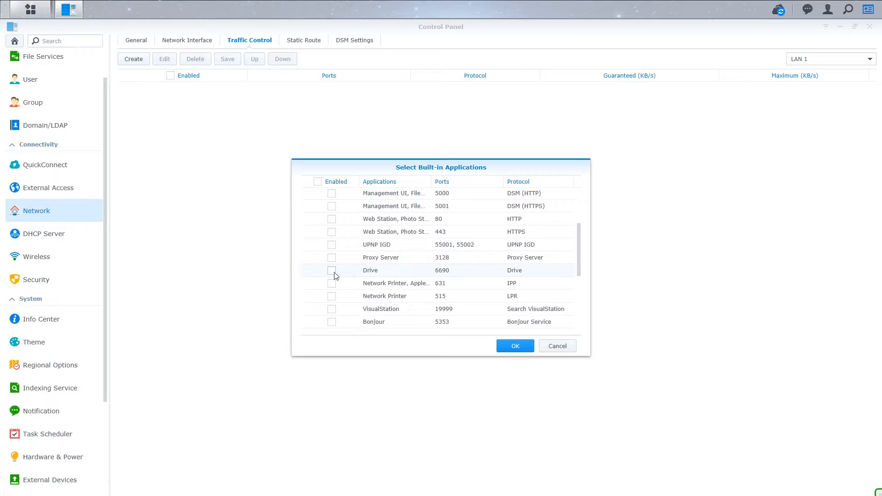
{"action": "left_click", "coordinate": [331, 270]}
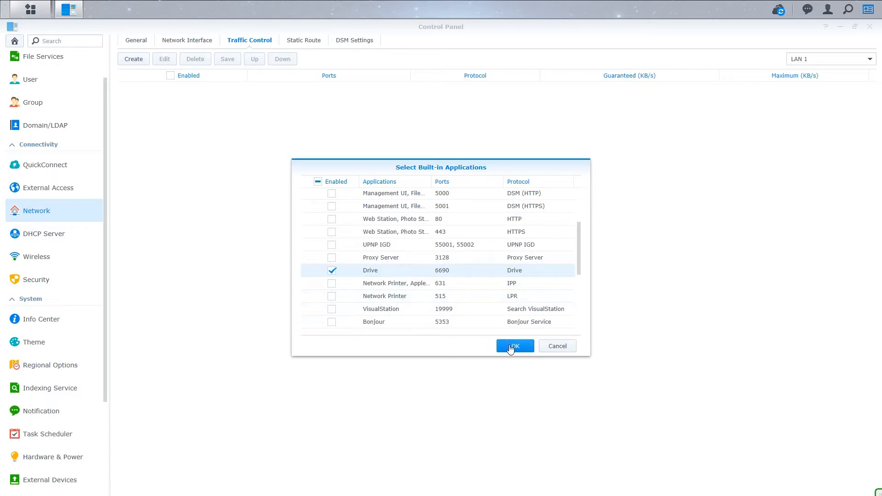
{"action": "left_click", "coordinate": [513, 347]}
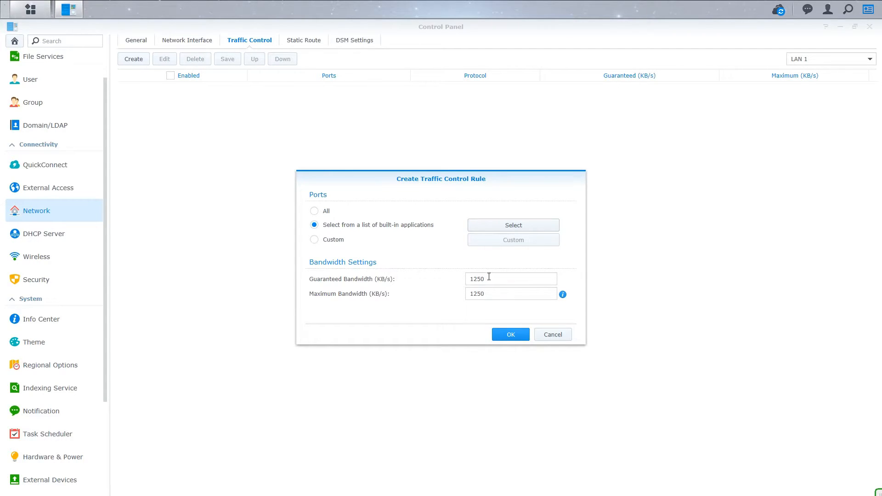
{"action": "mouse_move", "coordinate": [479, 306]}
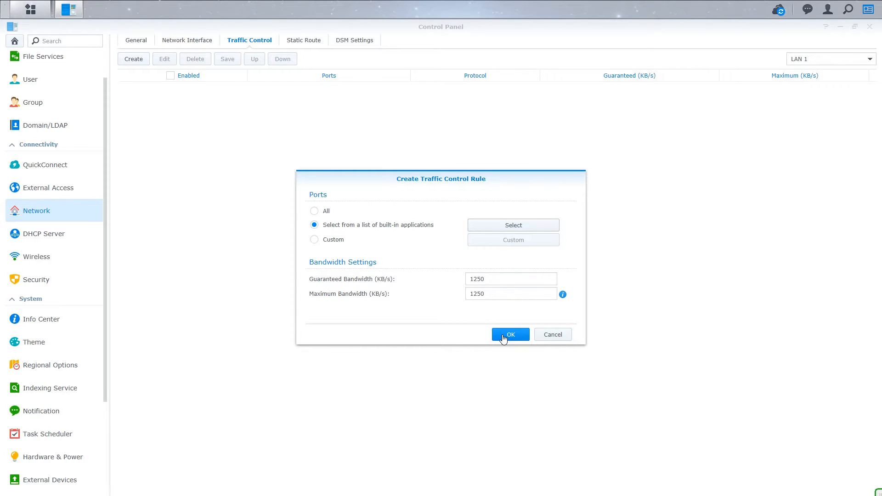
- Save the Drive rule at 1250 KB/s and begin a second rule
{"action": "left_click", "coordinate": [510, 334]}
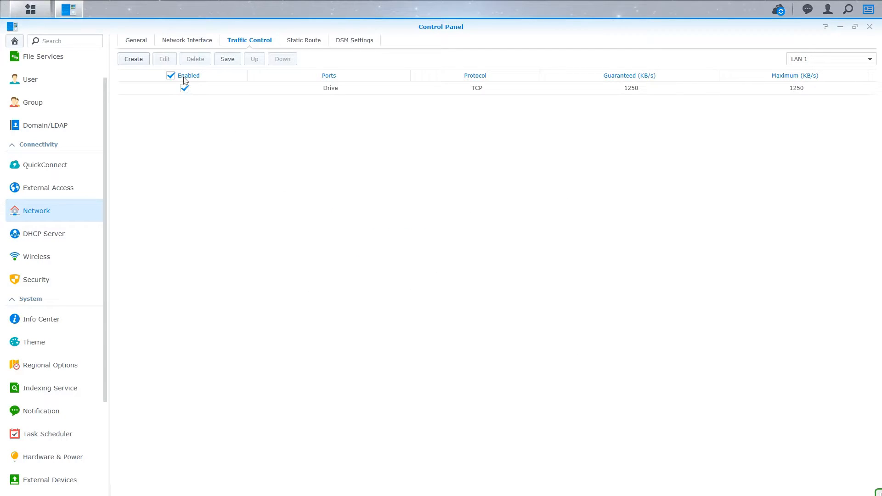
{"action": "left_click", "coordinate": [133, 59]}
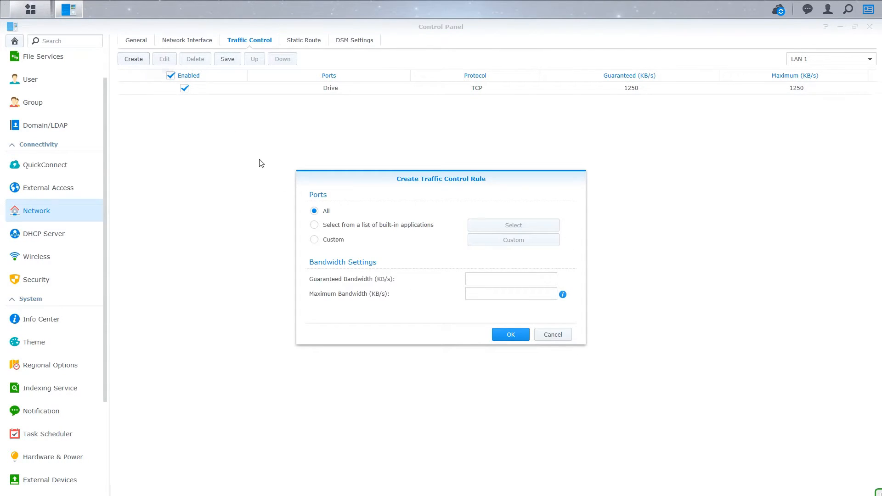
- Tick FTP file server in the built-in applications list for the second rule
{"action": "left_click", "coordinate": [314, 224]}
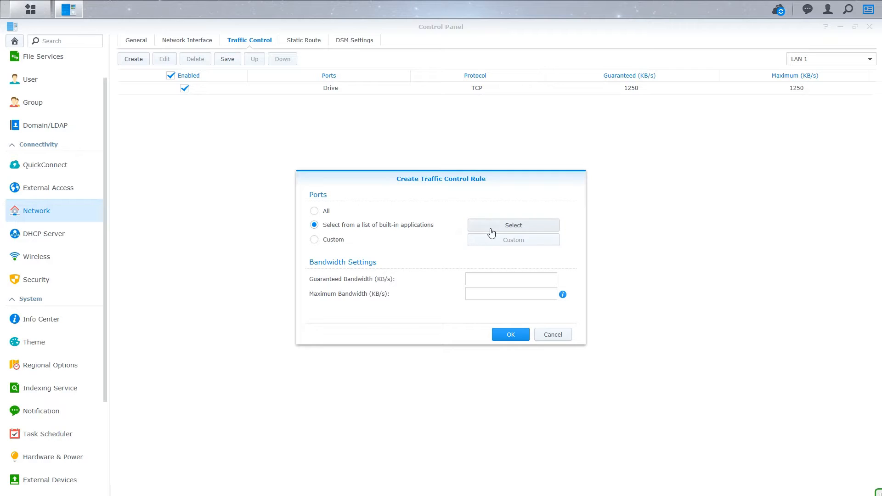
{"action": "left_click", "coordinate": [512, 225]}
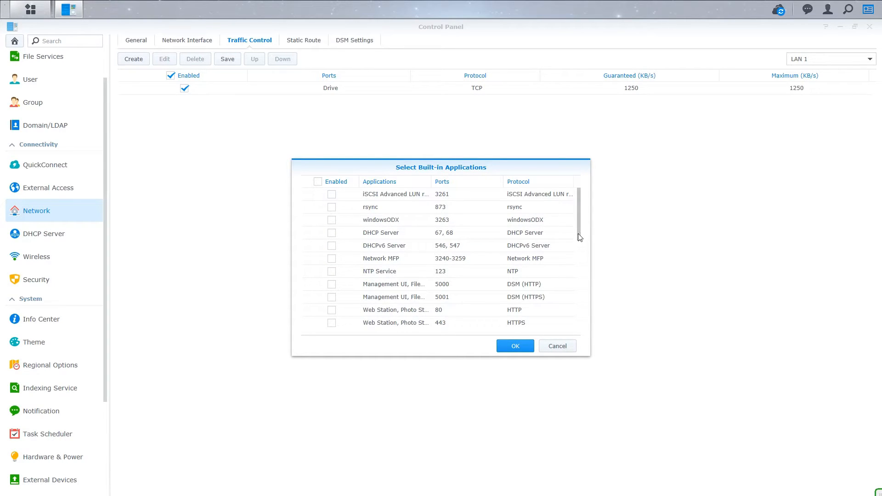
{"action": "scroll", "scroll_direction": "down", "scroll_amount": 3}
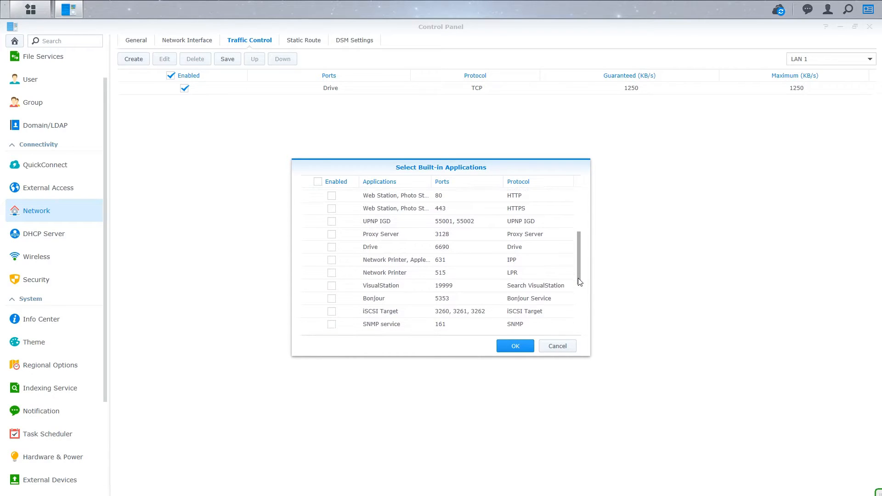
{"action": "scroll", "scroll_direction": "down", "scroll_amount": 3}
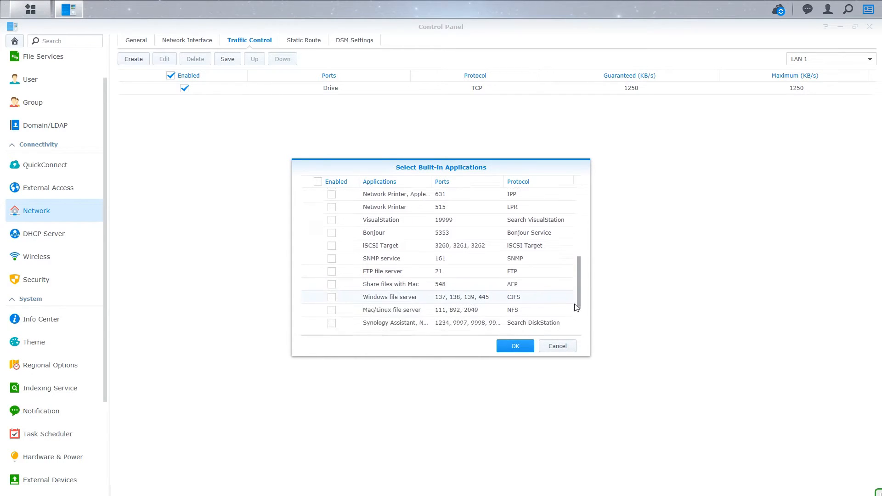
{"action": "scroll", "scroll_direction": "down", "scroll_amount": 3}
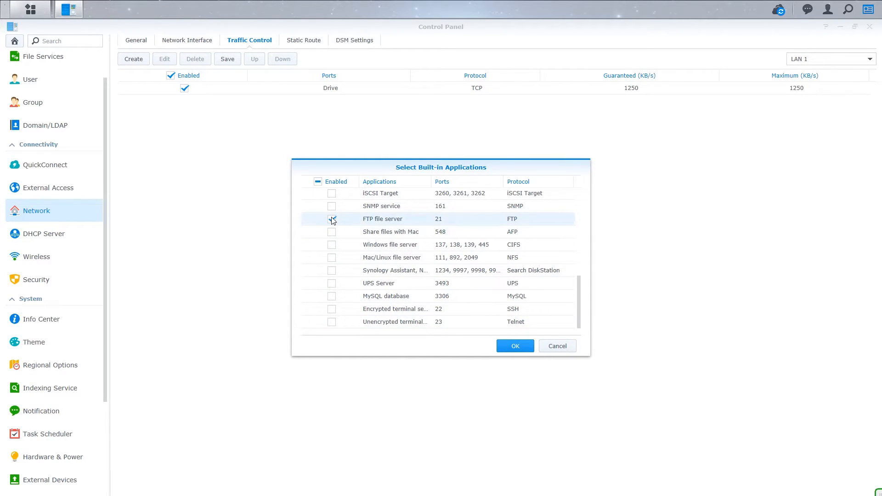
{"action": "left_click", "coordinate": [331, 218]}
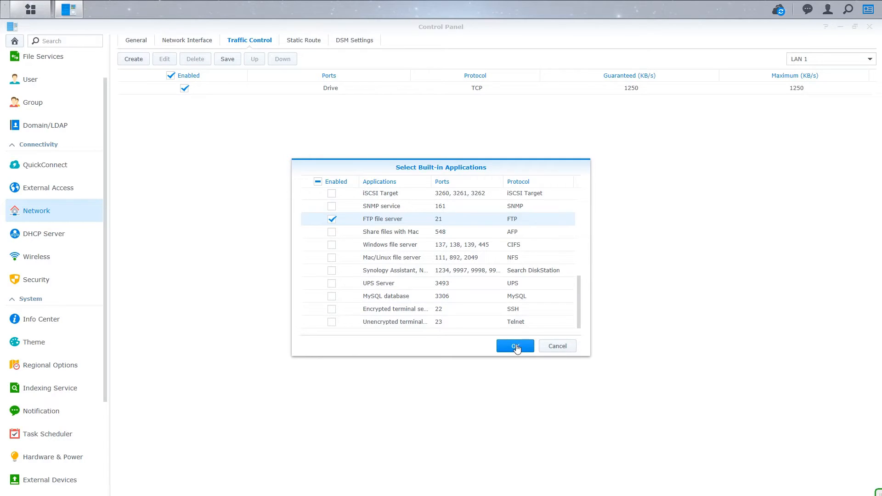
- Confirm FTP file server and enter 2500 KB/s guaranteed and maximum bandwidth
{"action": "left_click", "coordinate": [514, 346]}
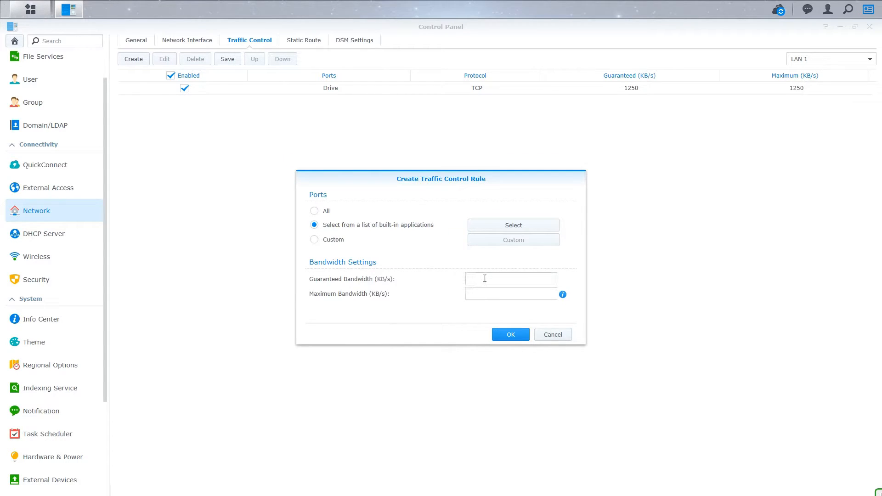
{"action": "left_click", "coordinate": [510, 278]}
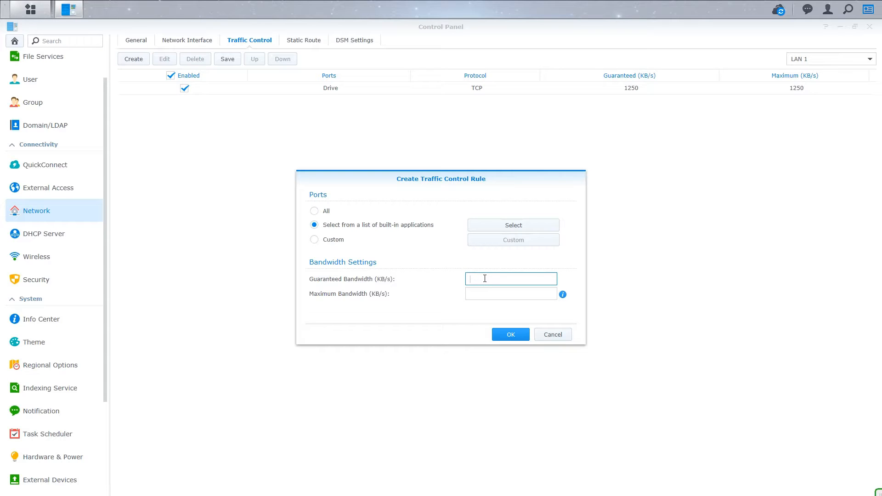
{"action": "type", "text": "2500"}
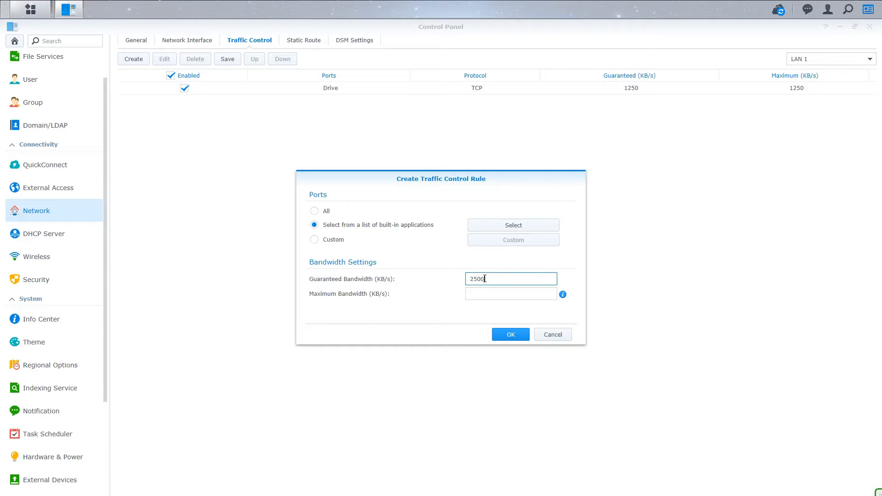
{"action": "type", "text": "2500"}
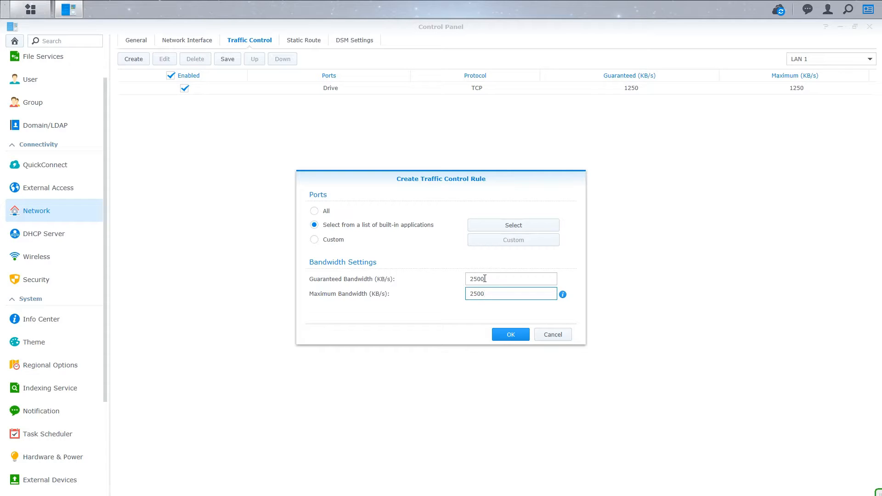
- Save the FTP file server rule capped at 2500 KB/s to the LAN 1 list
{"action": "left_click", "coordinate": [510, 334]}
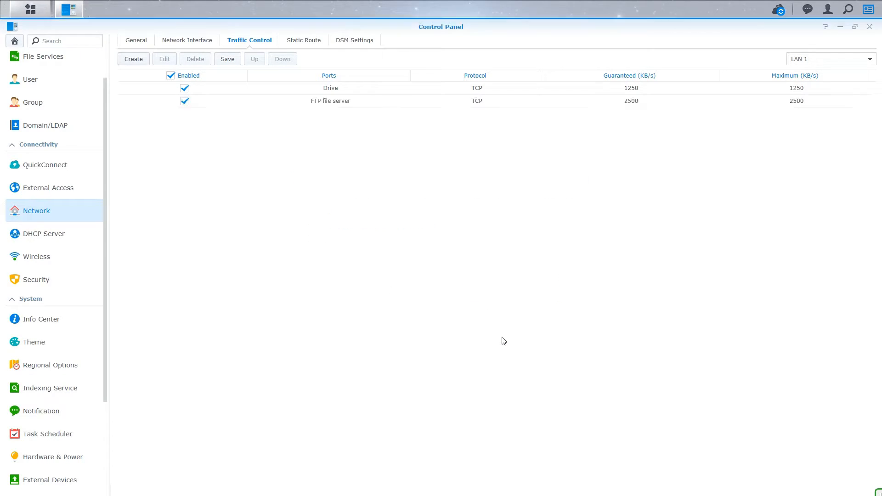
{"action": "mouse_move", "coordinate": [350, 104]}
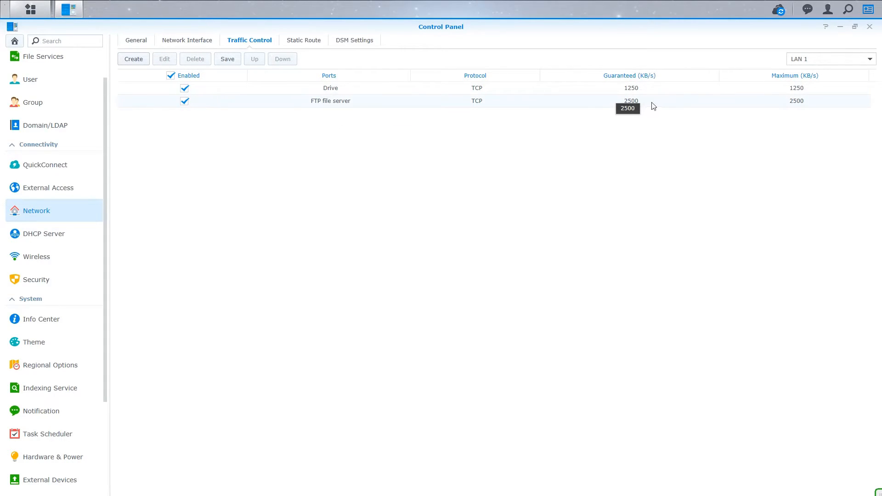
{"action": "mouse_move", "coordinate": [623, 88]}
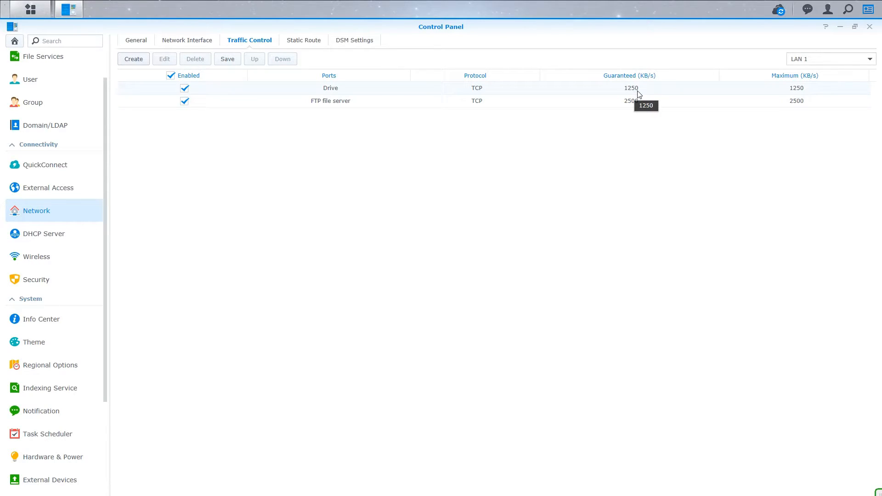
{"action": "mouse_move", "coordinate": [643, 95]}
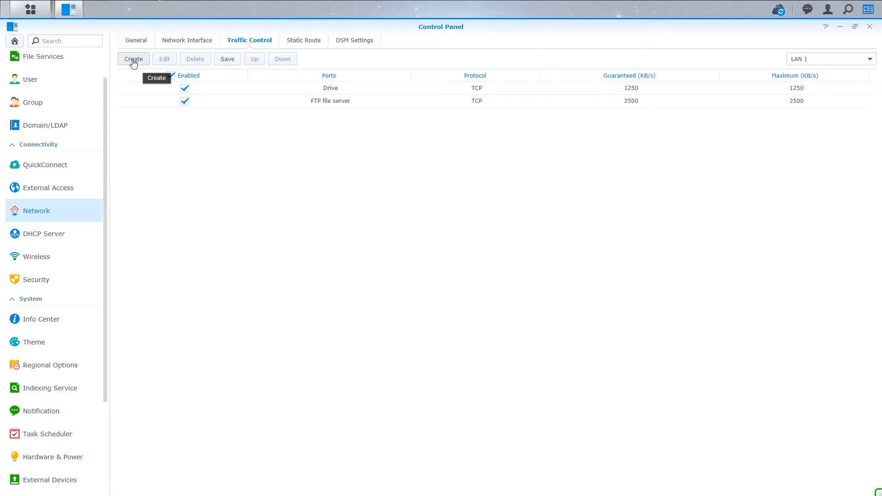
- For a third rule, set custom TCP source ports 11111,22222,12345 as a comma-separated list
{"action": "left_click", "coordinate": [133, 59]}
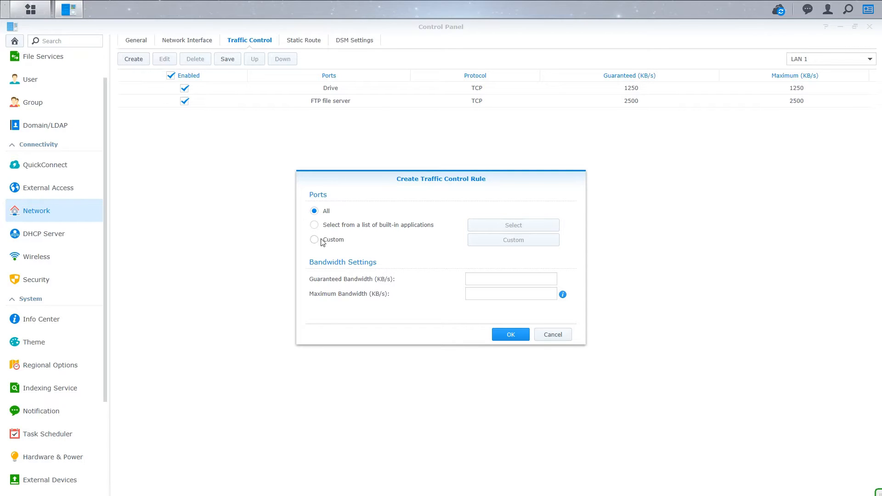
{"action": "left_click", "coordinate": [314, 239]}
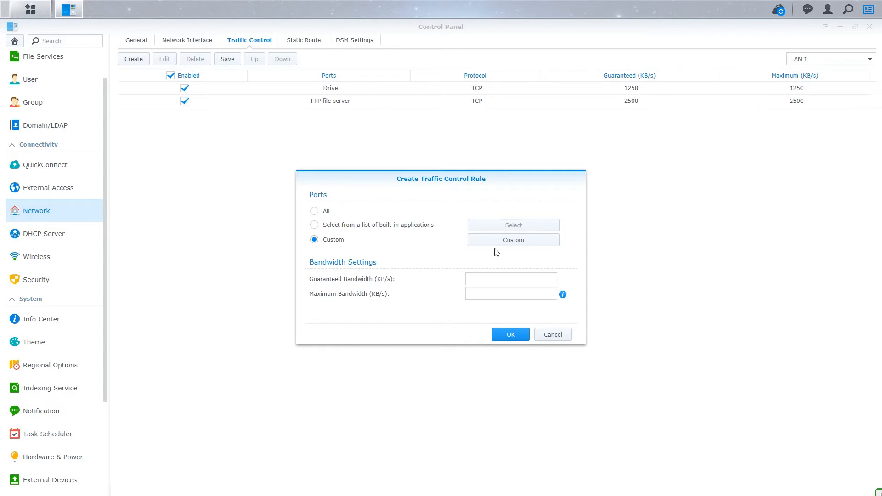
{"action": "left_click", "coordinate": [513, 240]}
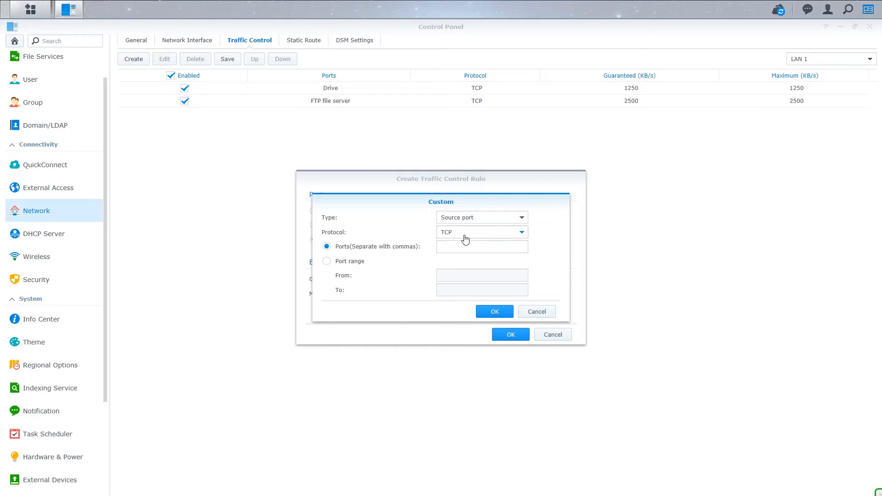
{"action": "left_click", "coordinate": [480, 247]}
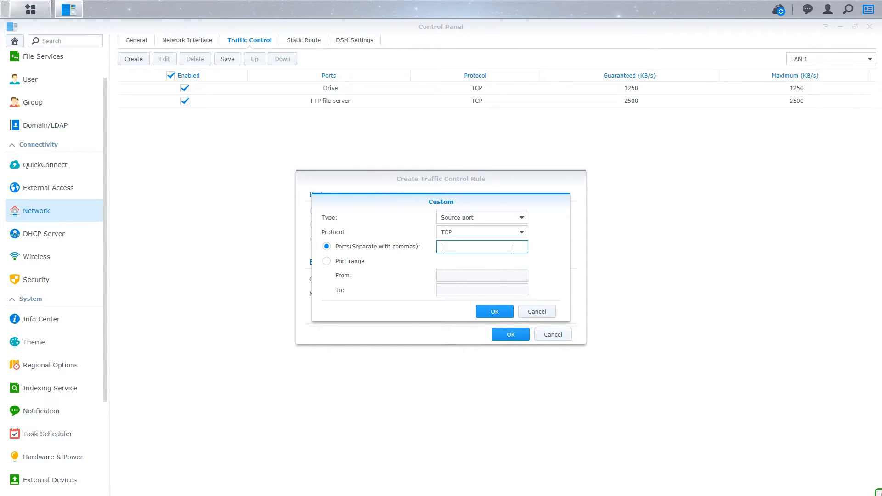
{"action": "type", "text": "11111"}
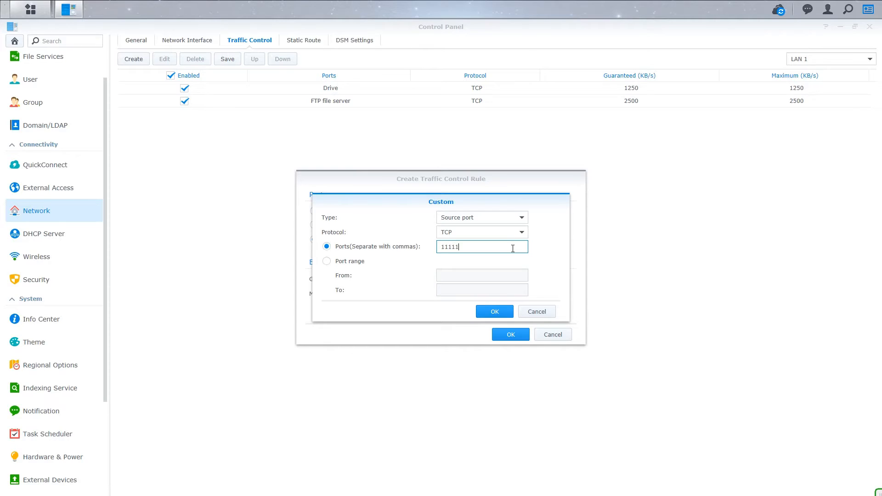
{"action": "type", "text": ","}
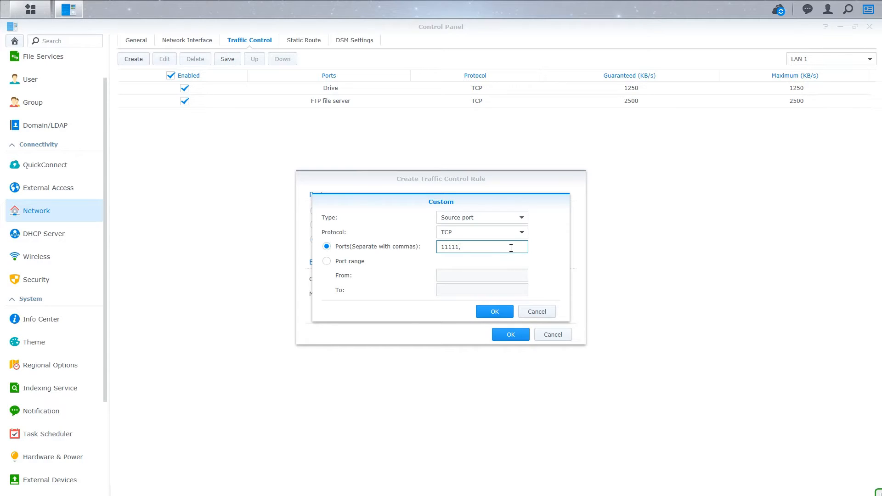
{"action": "type", "text": "22222,1234"}
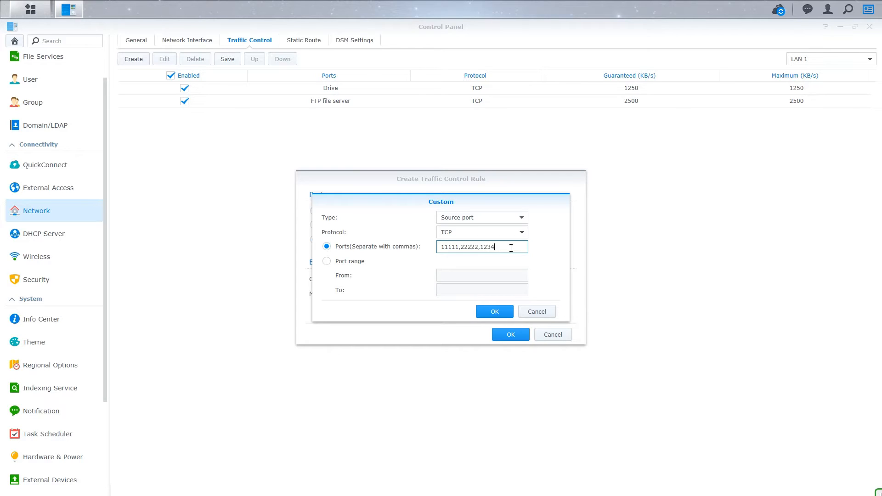
{"action": "type", "text": "5"}
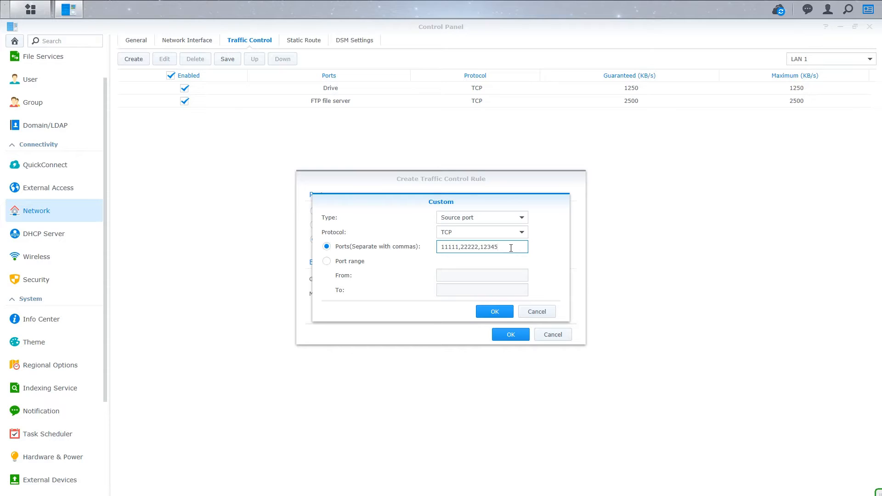
{"action": "left_click", "coordinate": [481, 232]}
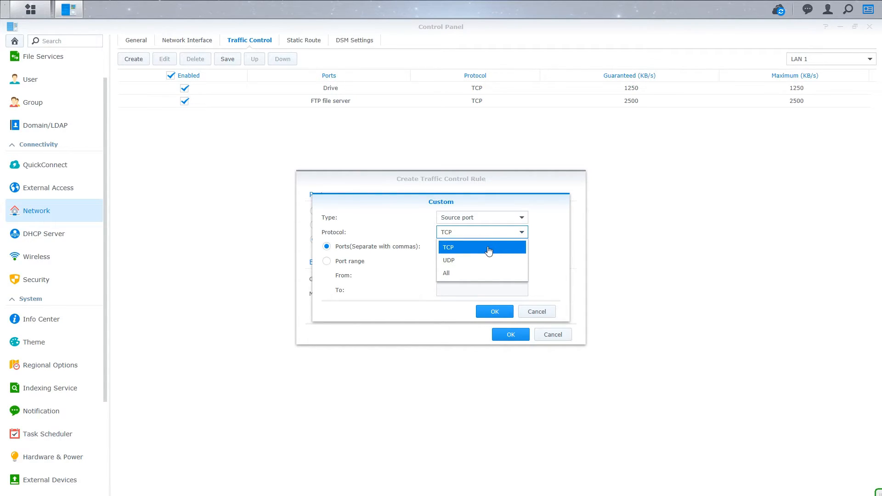
{"action": "mouse_move", "coordinate": [464, 273]}
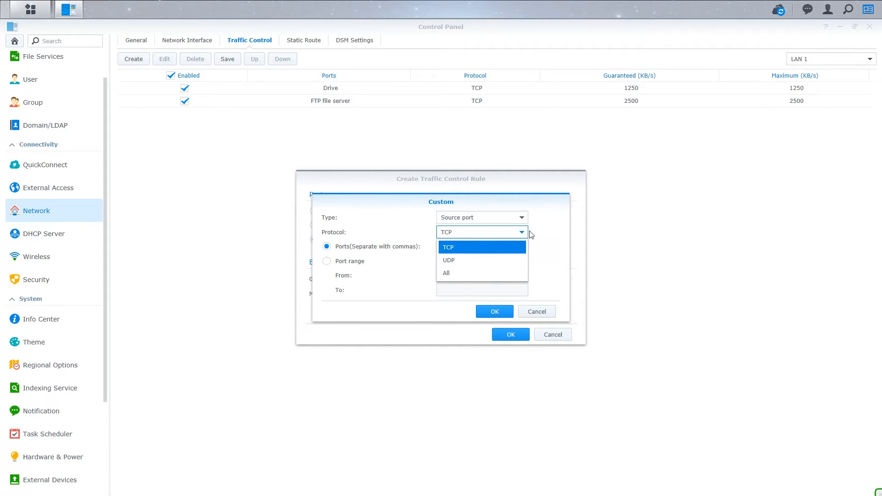
{"action": "type", "text": "11111,22222,12345"}
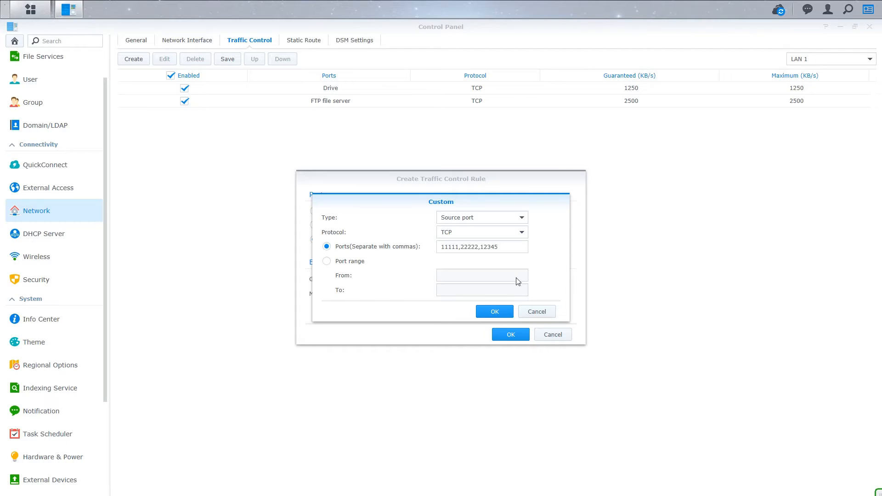
- Confirm the port list and save the rule with 500 KB/s guaranteed and maximum bandwidth
{"action": "left_click", "coordinate": [495, 311]}
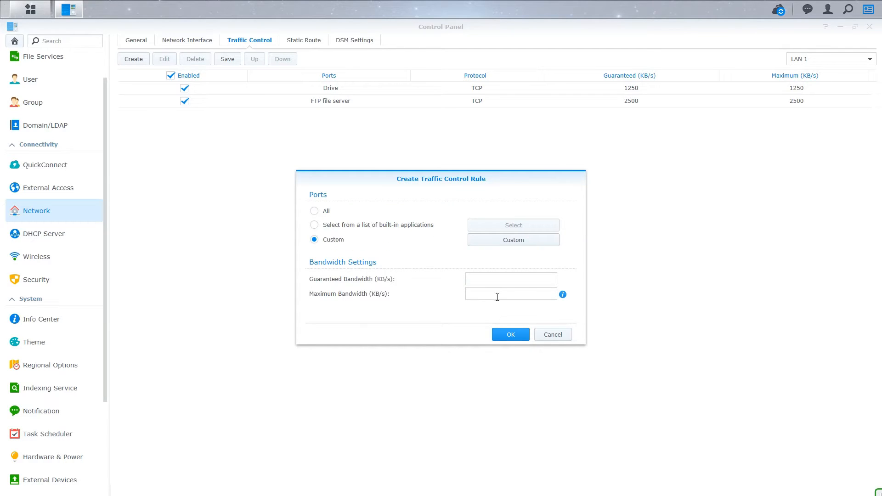
{"action": "left_click", "coordinate": [510, 279]}
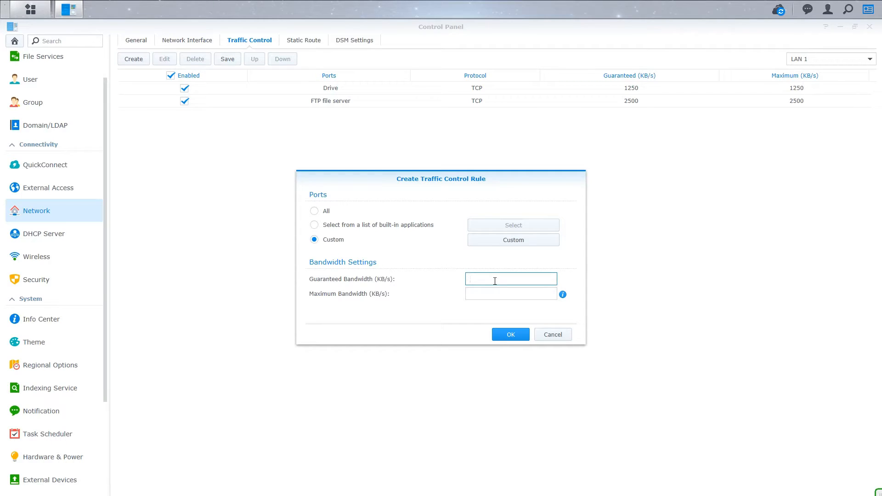
{"action": "type", "text": "500"}
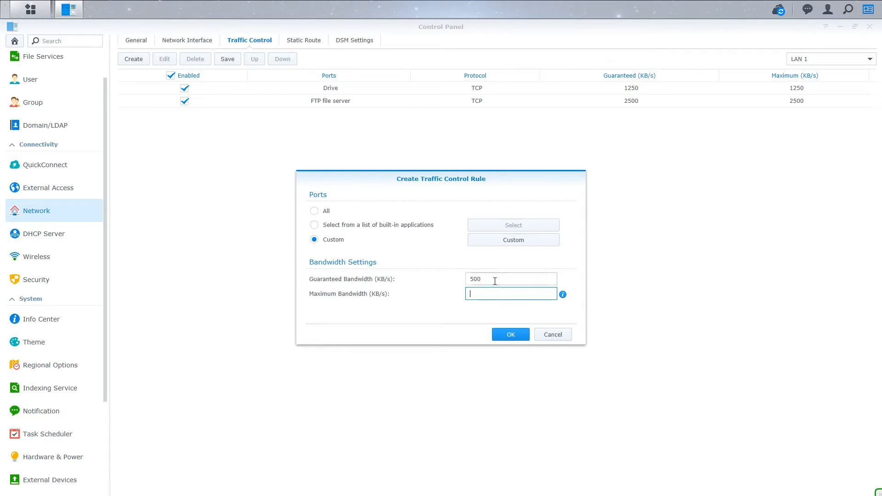
{"action": "type", "text": "500"}
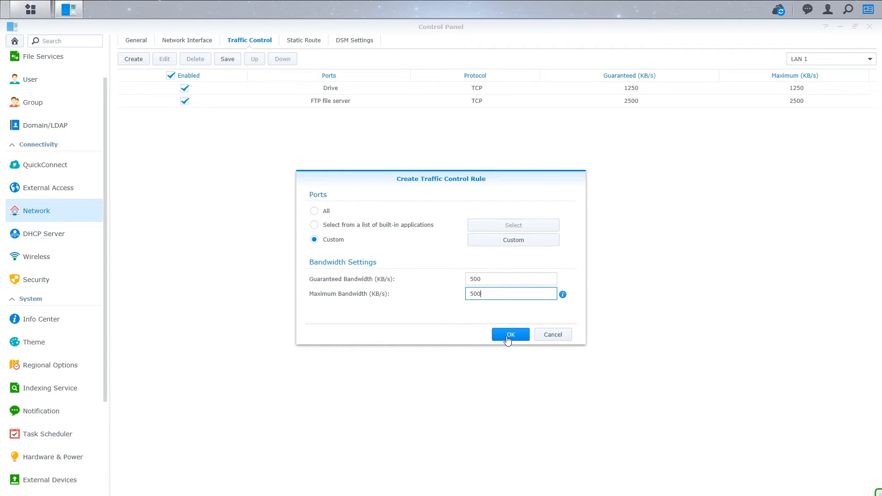
{"action": "left_click", "coordinate": [509, 334]}
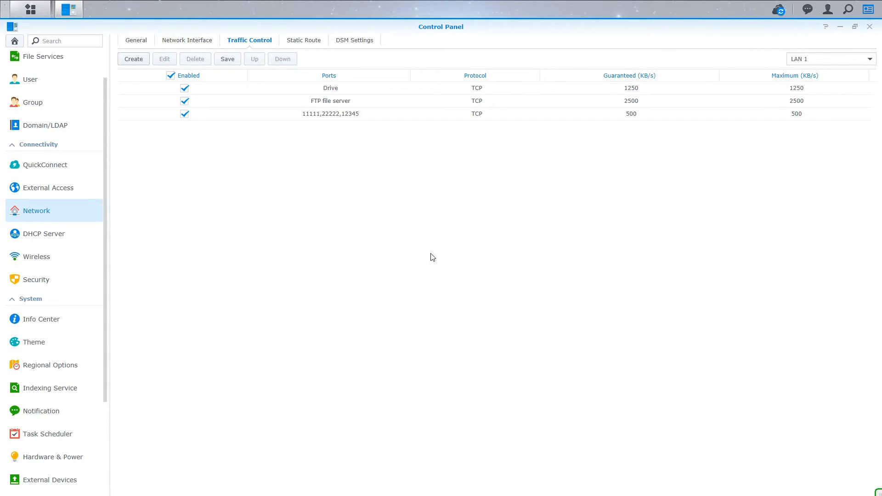
{"action": "mouse_move", "coordinate": [134, 59]}
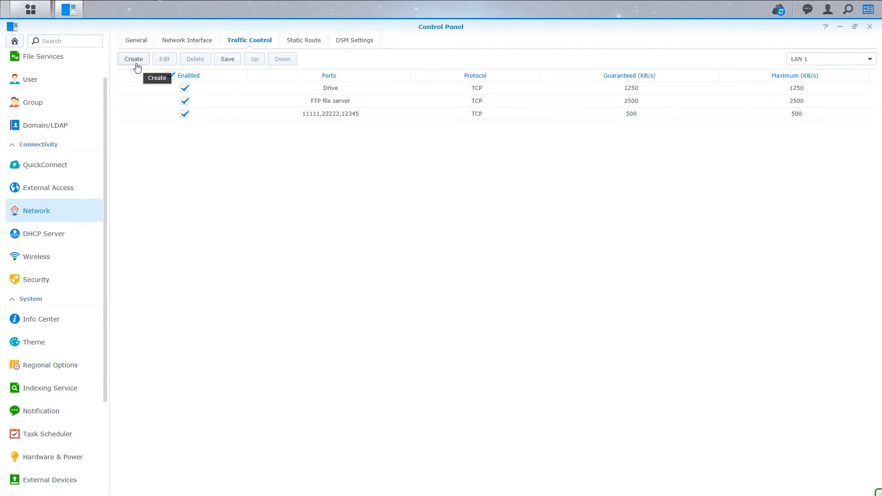
- For a fourth rule, set a custom TCP source port range from 33333 to 44444
{"action": "left_click", "coordinate": [133, 59]}
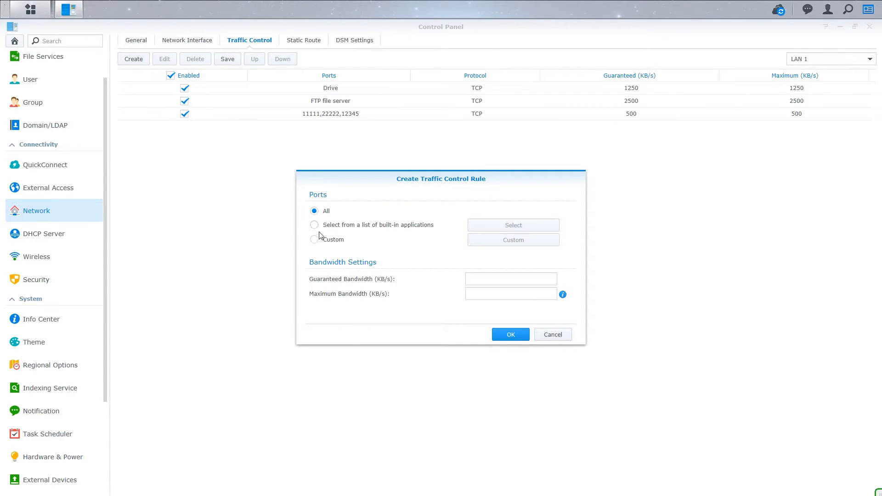
{"action": "left_click", "coordinate": [314, 239]}
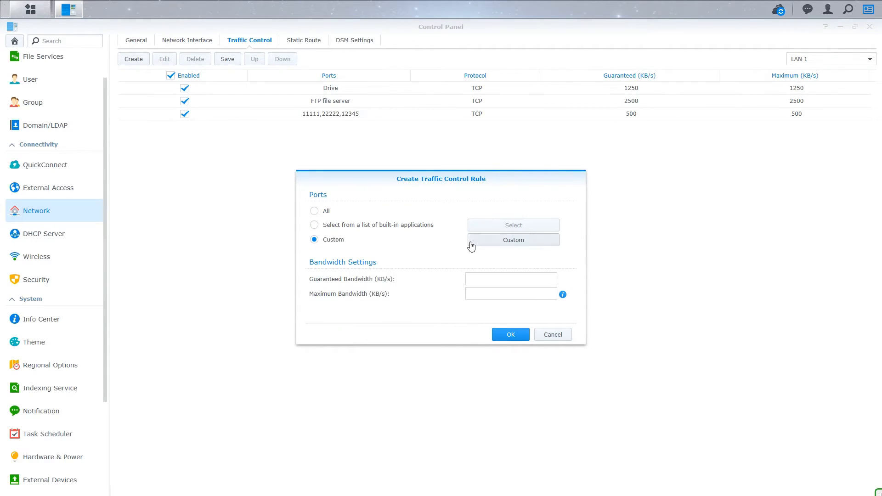
{"action": "left_click", "coordinate": [513, 240]}
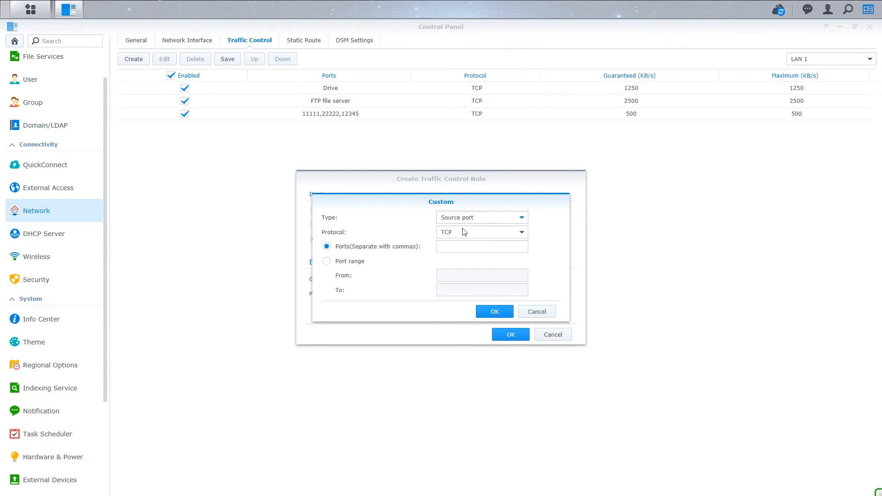
{"action": "left_click", "coordinate": [326, 261]}
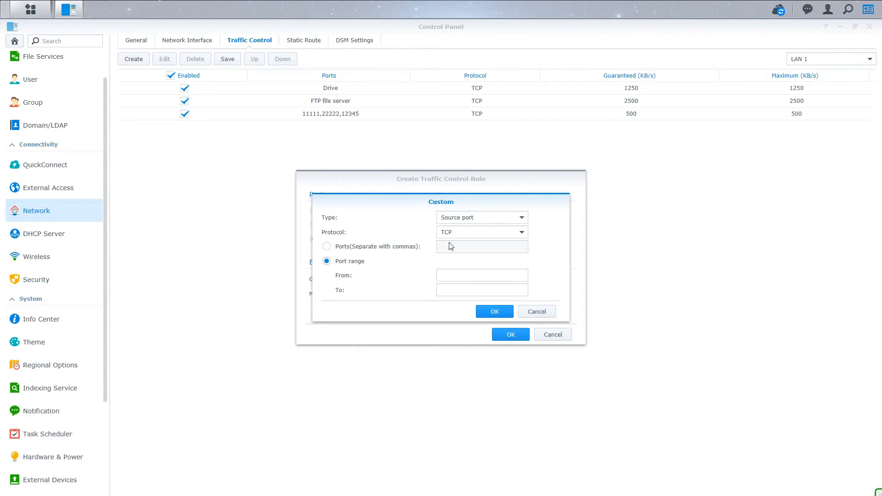
{"action": "left_click", "coordinate": [482, 275]}
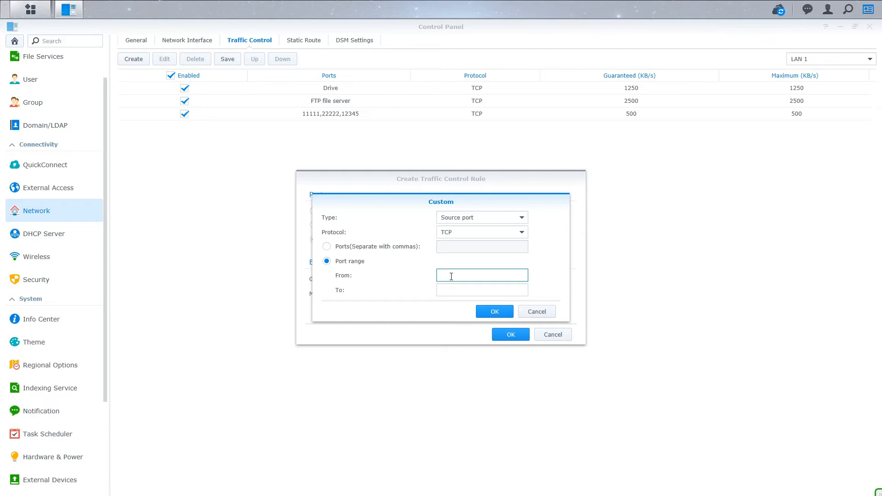
{"action": "type", "text": "33333"}
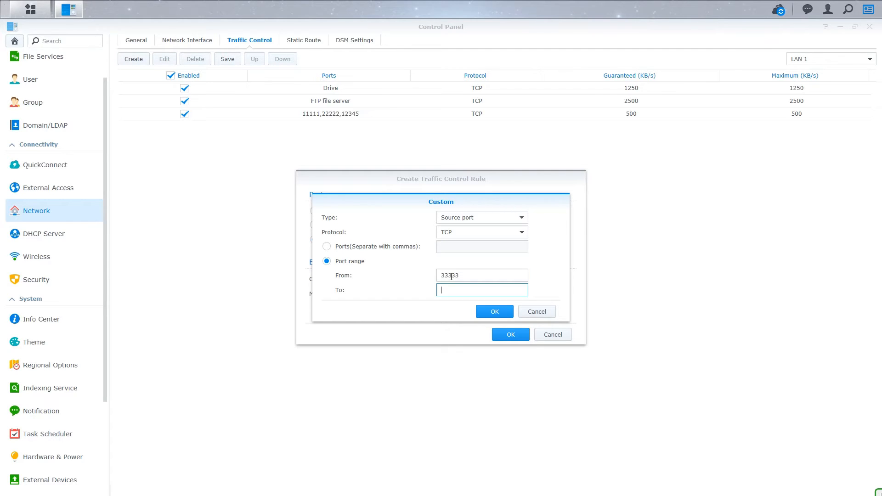
{"action": "type", "text": "44444"}
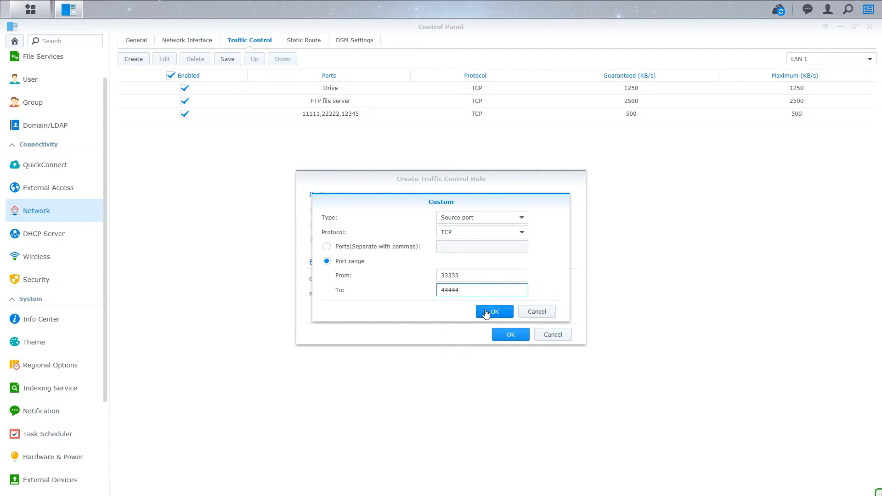
{"action": "left_click", "coordinate": [493, 312]}
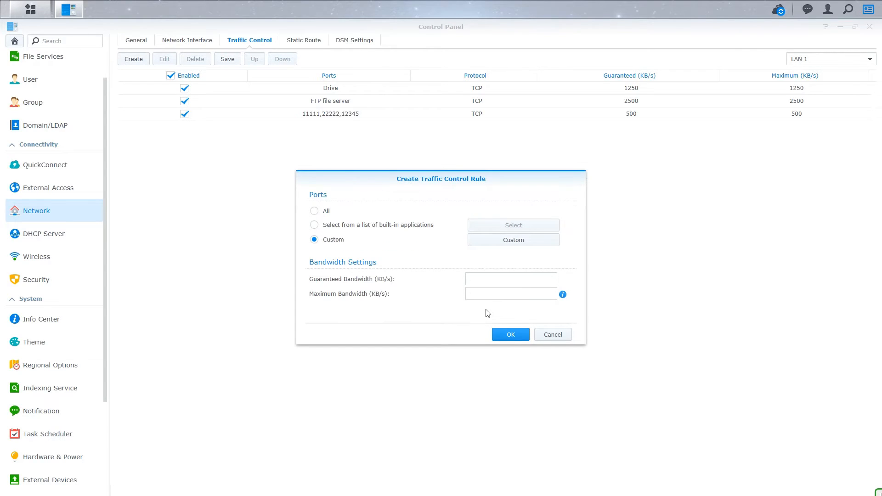
{"action": "left_click", "coordinate": [510, 278]}
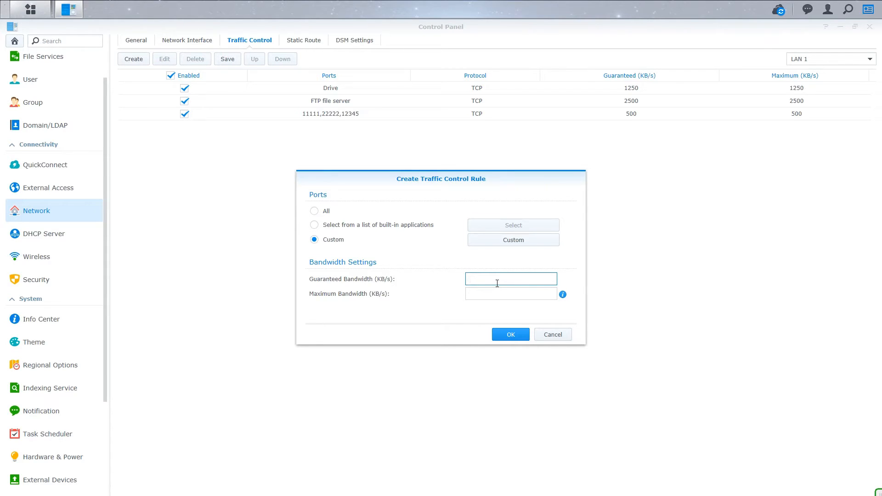
{"action": "type", "text": "1000"}
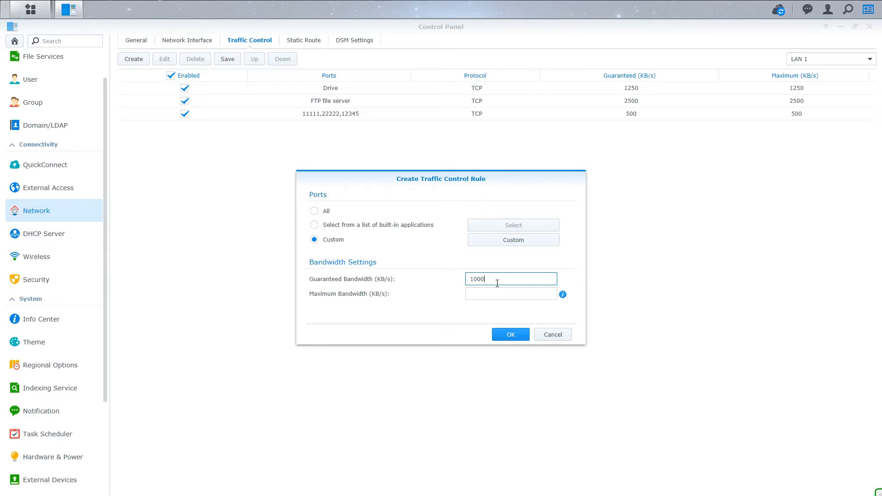
{"action": "type", "text": "1000"}
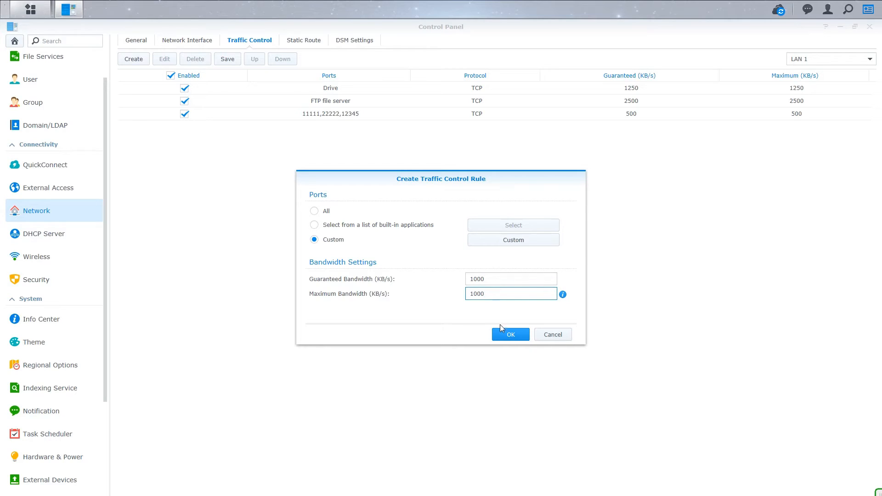
{"action": "left_click", "coordinate": [510, 335]}
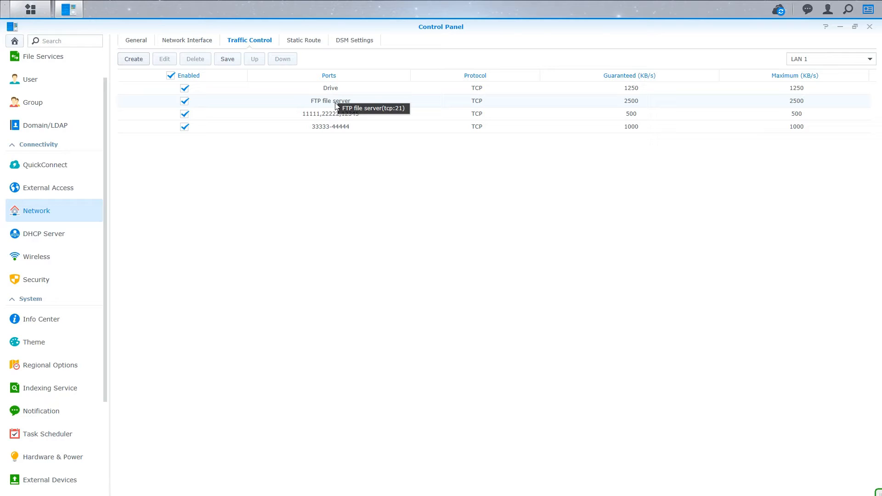
{"action": "mouse_move", "coordinate": [323, 120]}
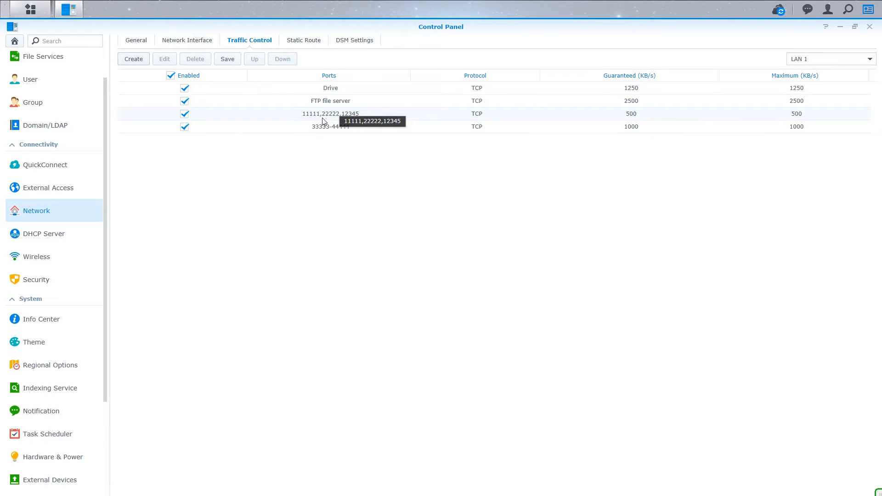
{"action": "mouse_move", "coordinate": [369, 115]}
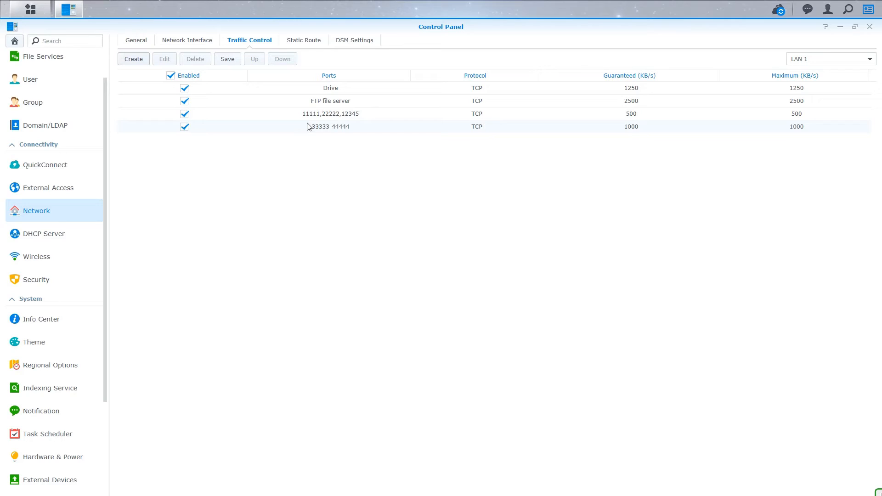
{"action": "mouse_move", "coordinate": [311, 127]}
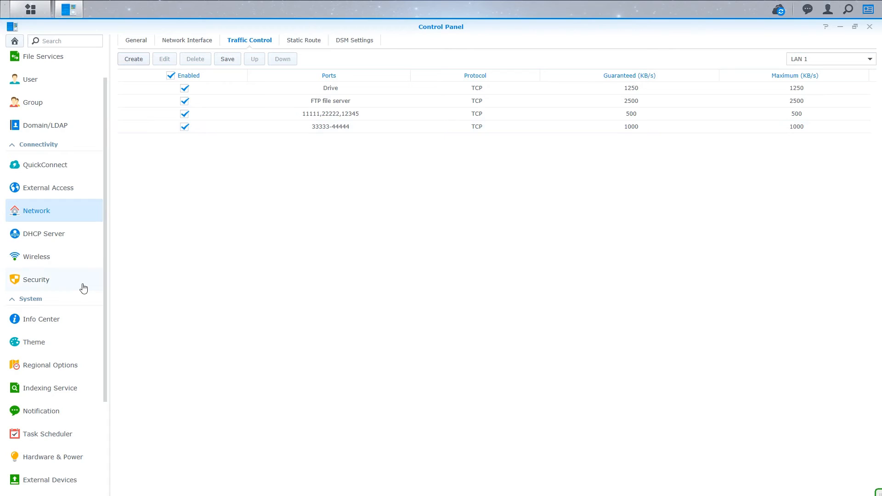
{"action": "mouse_move", "coordinate": [40, 434]}
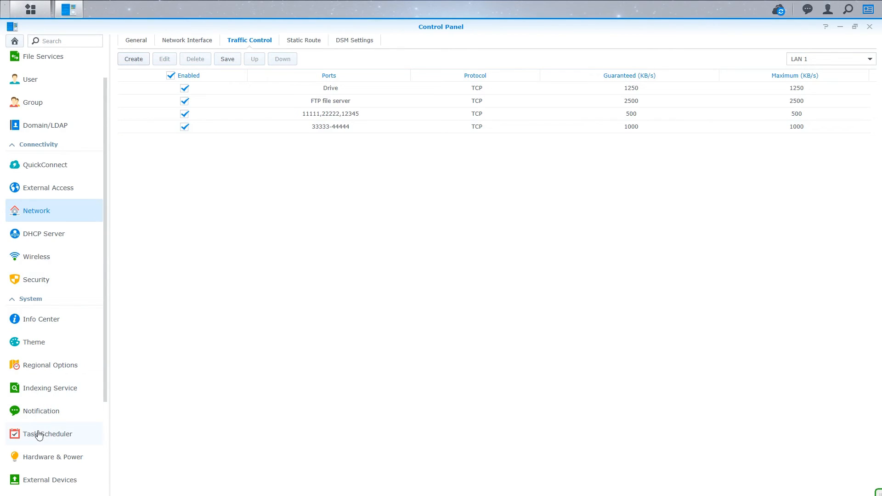